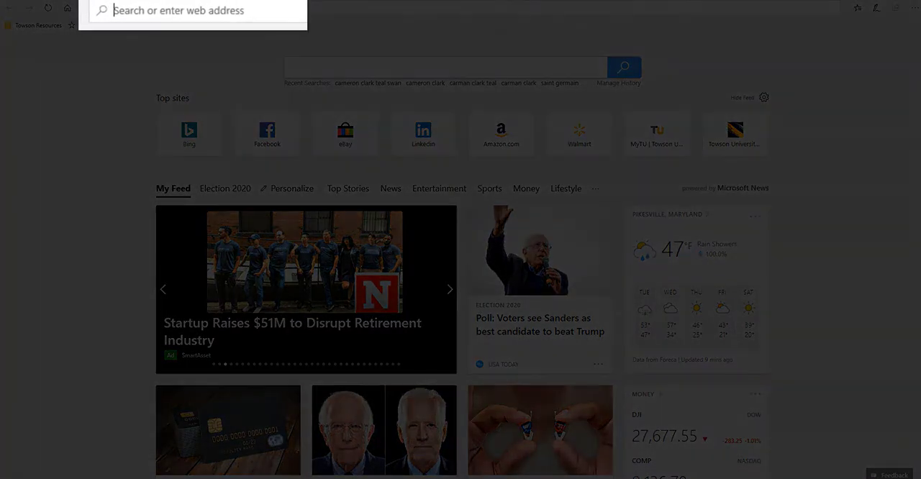
Step: Load vw.towson.edu in Edge to reach the Towson University login page
text(vw.towson.edu/)
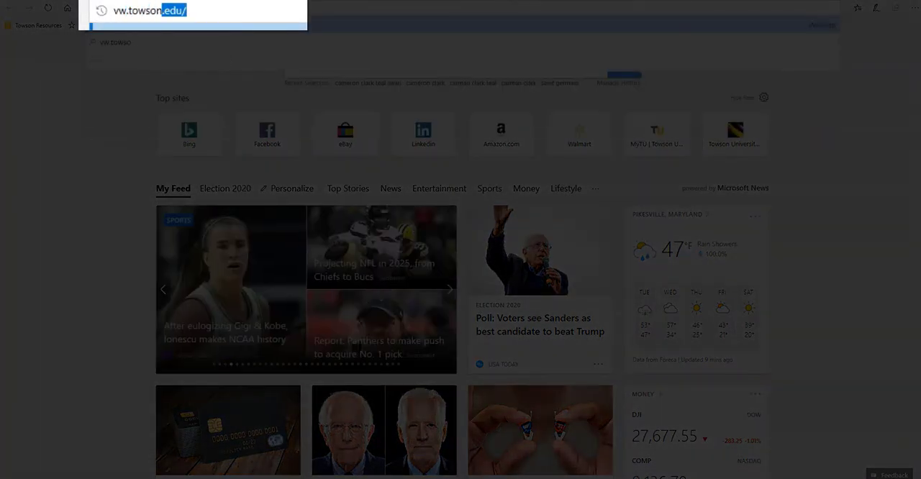
key(Enter)
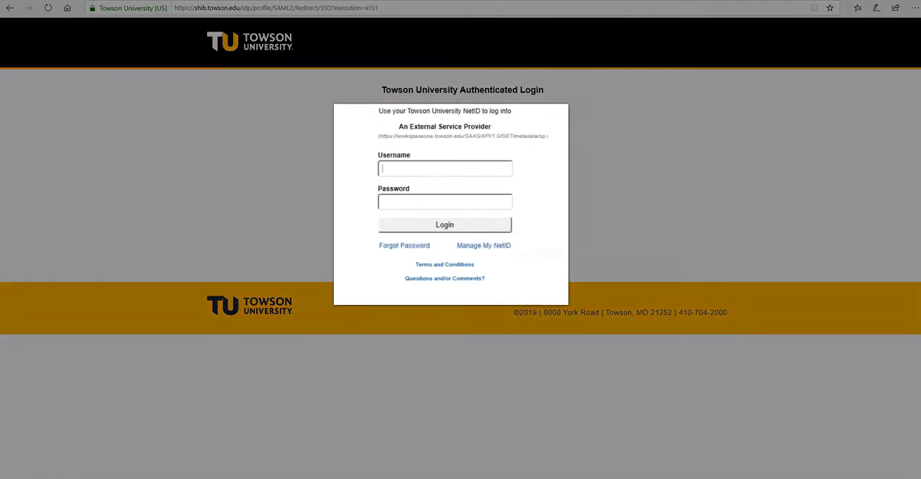
text(oajifa1)
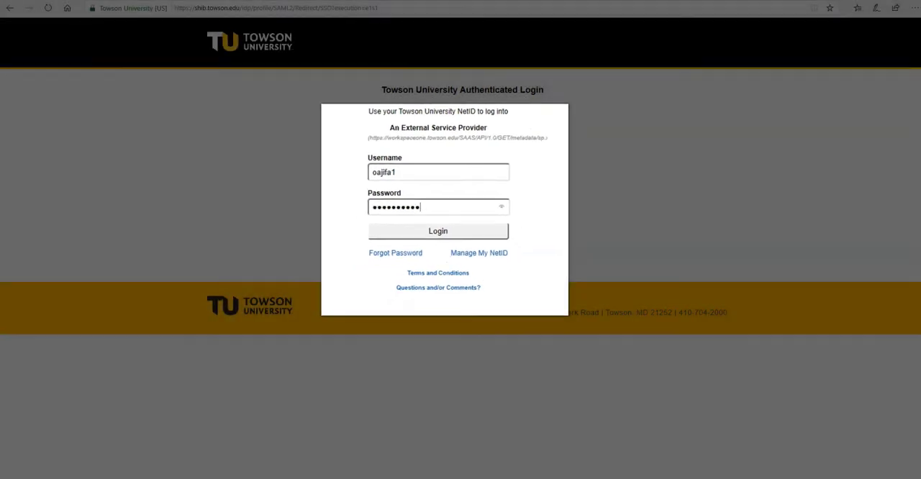
click(438, 231)
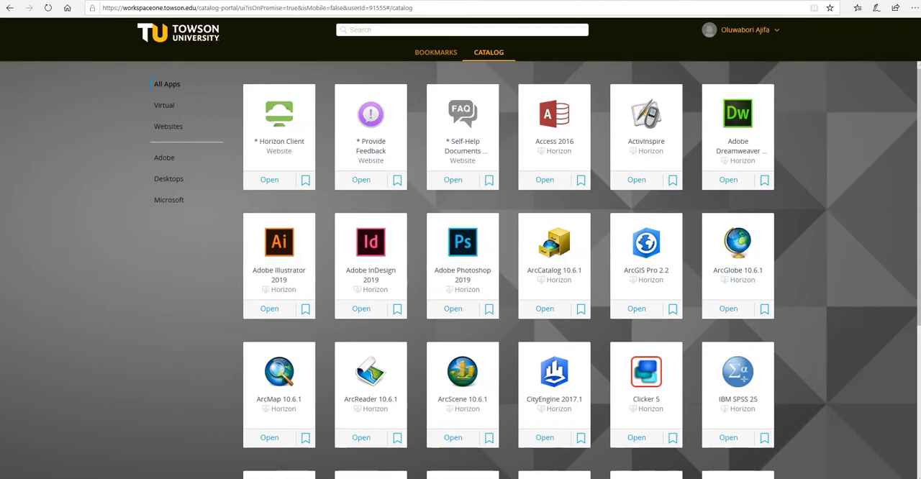
mouse_move(553, 123)
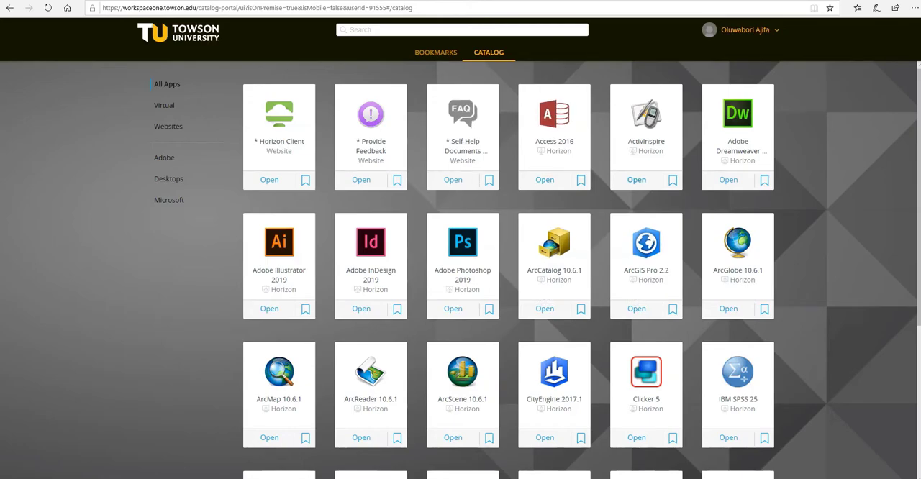
Step: Open the Student Lab Desktop tile from further down the catalog
scroll(down, 3)
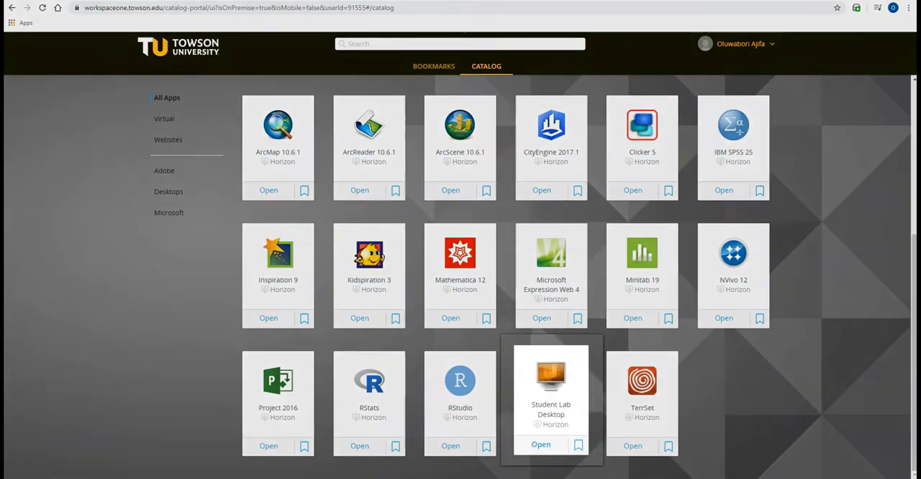
click(551, 396)
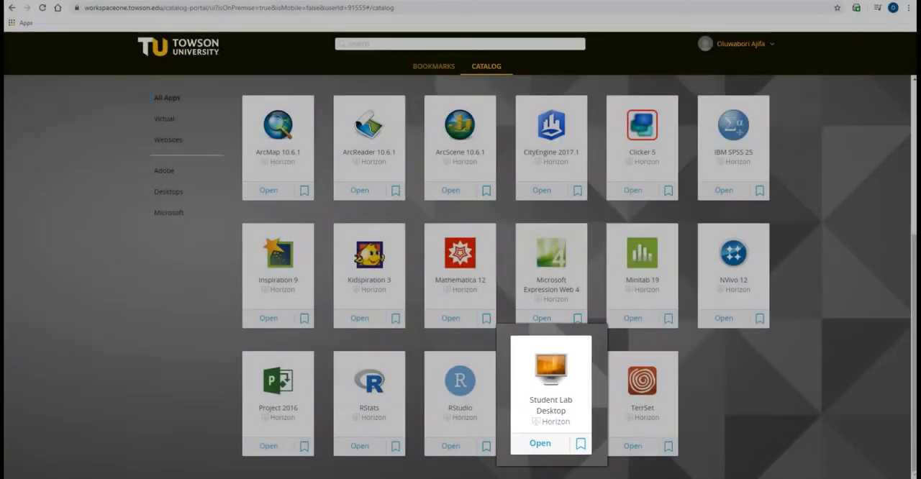
click(540, 444)
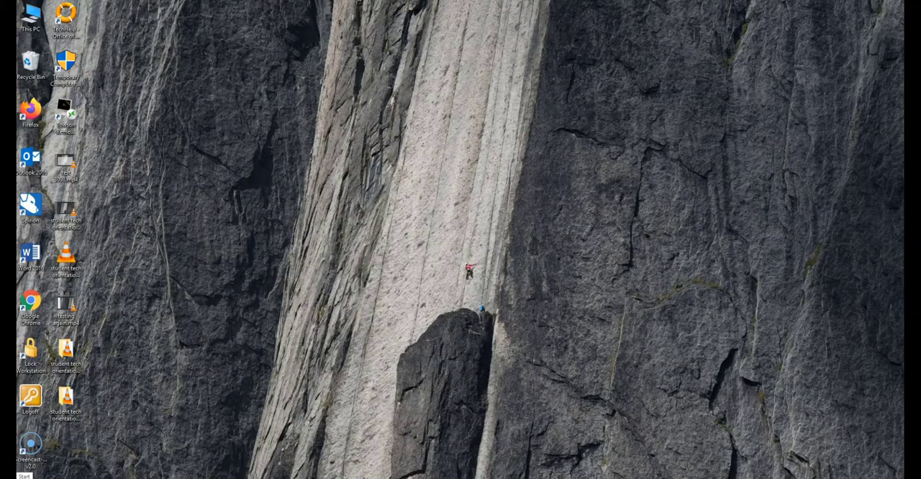
Step: Browse Software Center's apps for VMware Horizon Client, then go to Chrome
click(26, 477)
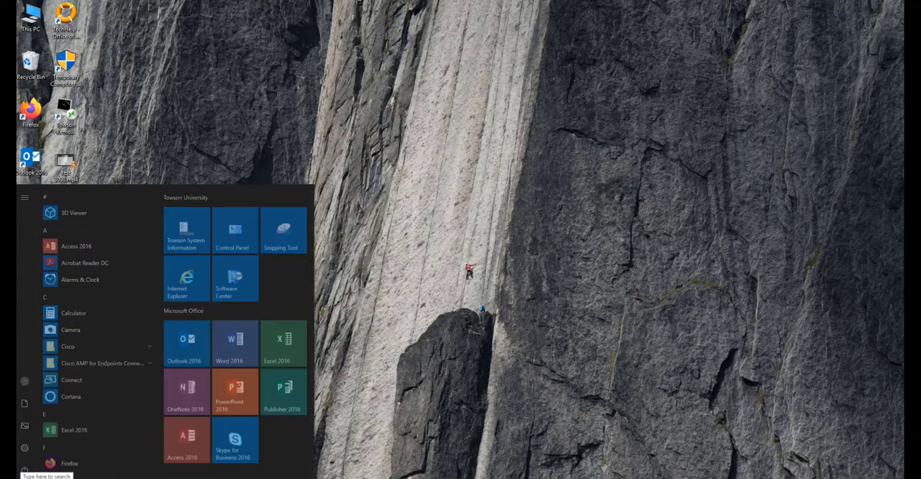
click(234, 278)
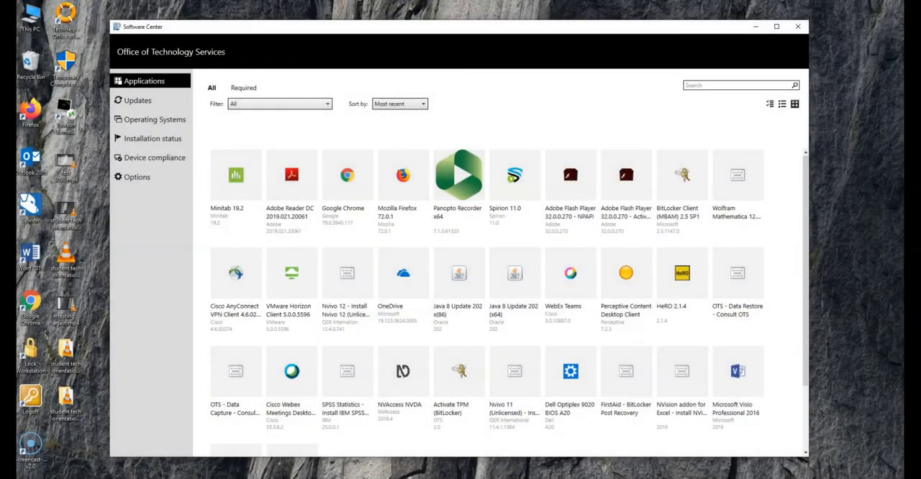
click(291, 272)
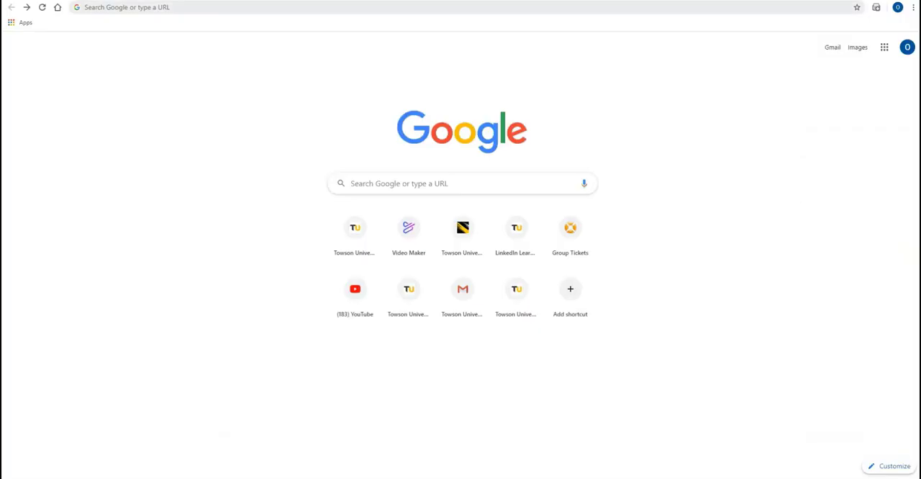
Step: Open the Towson workspace site in Chrome and log in with the NetID
click(144, 8)
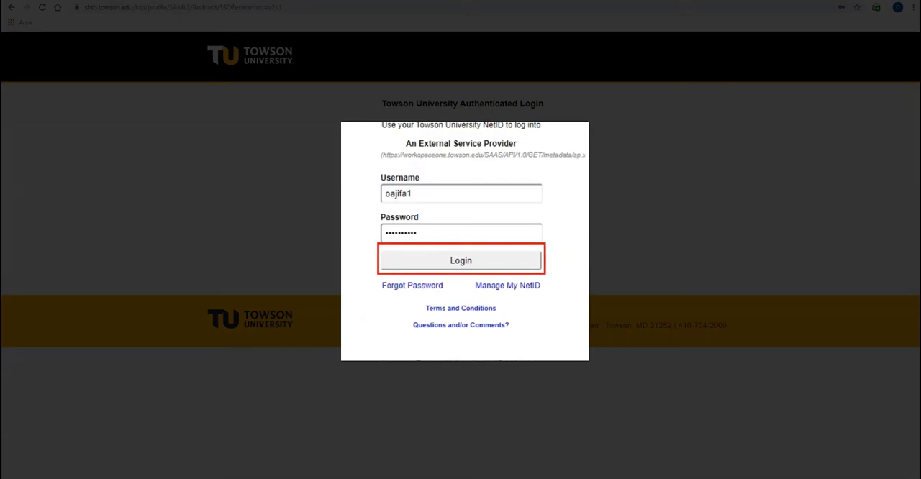
click(461, 260)
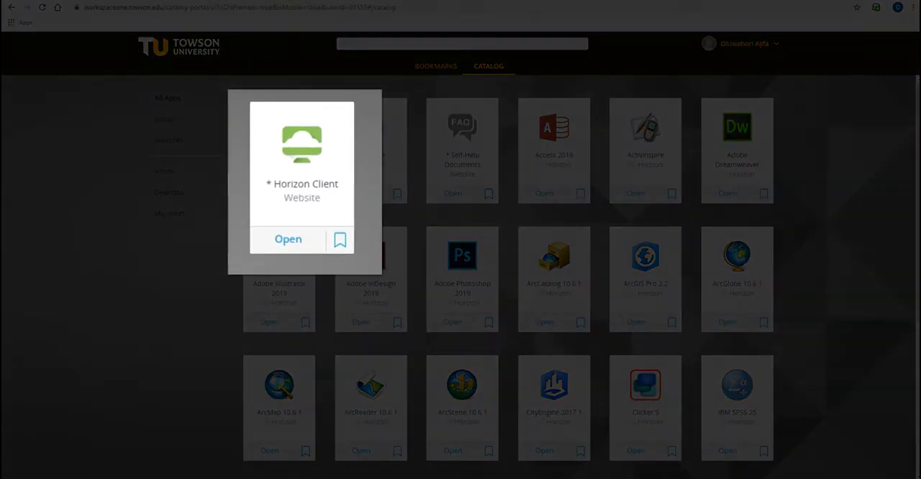
Step: Download Horizon Client 5.3.0 for Windows via the Horizon Client tile's download page
click(288, 239)
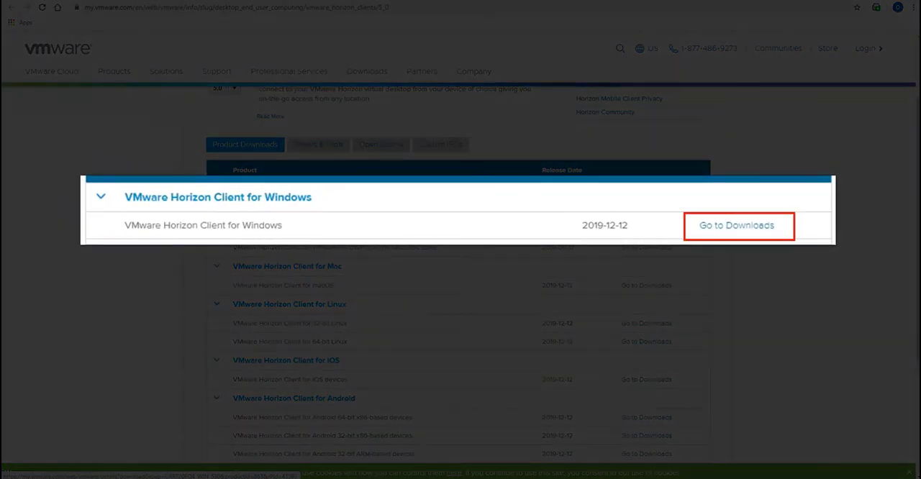
click(738, 225)
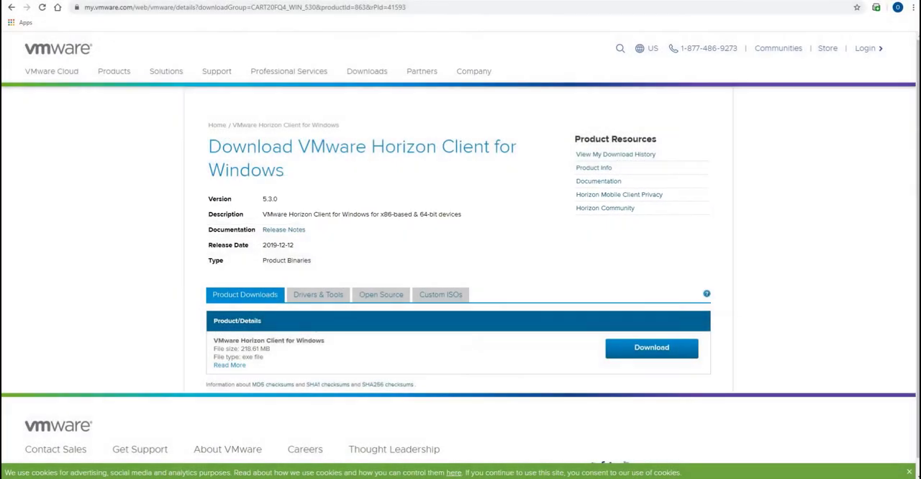
click(651, 347)
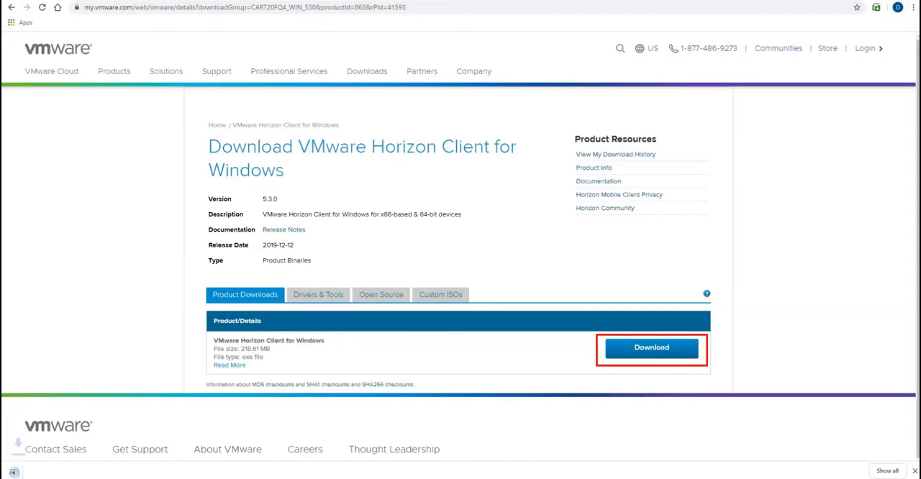
click(651, 348)
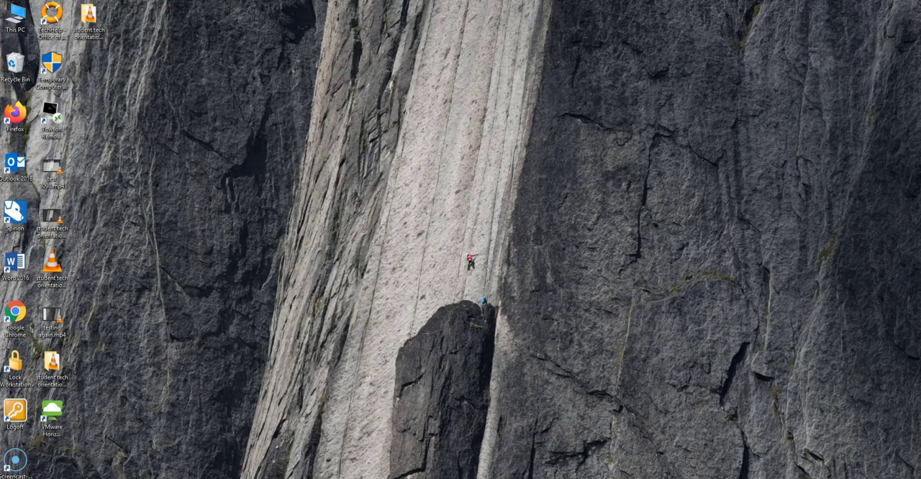
Step: Launch Horizon Client, connect to the vwclient server, and proceed to login
double_click(51, 408)
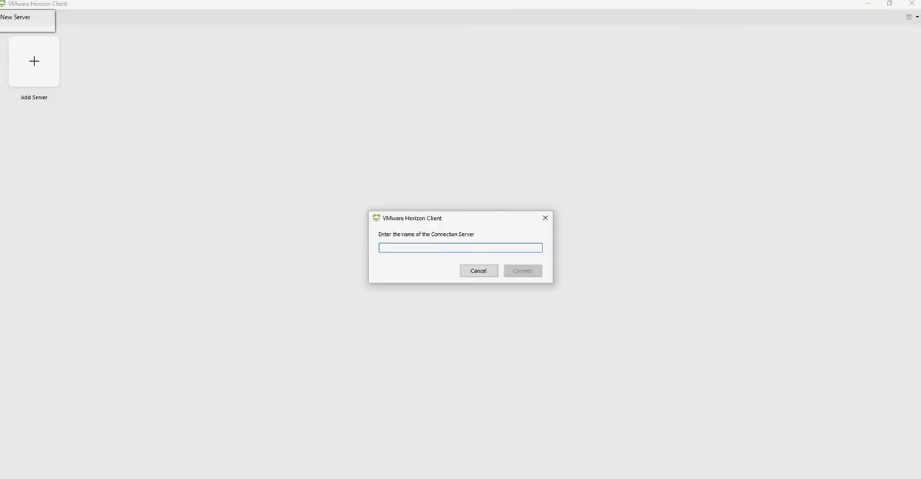
text(vwdi)
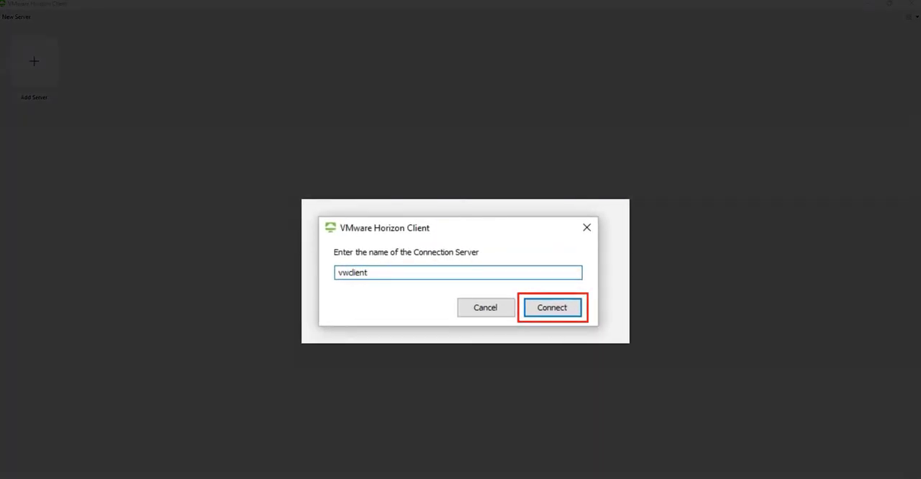
click(552, 308)
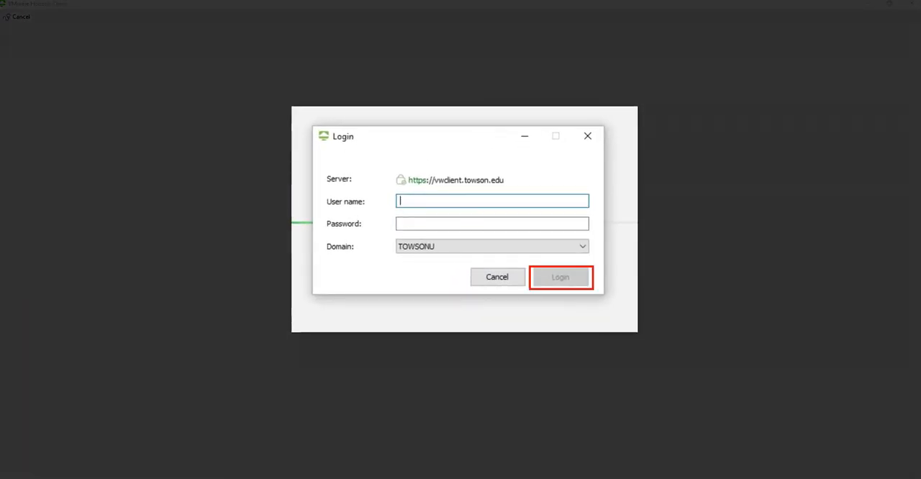
click(560, 278)
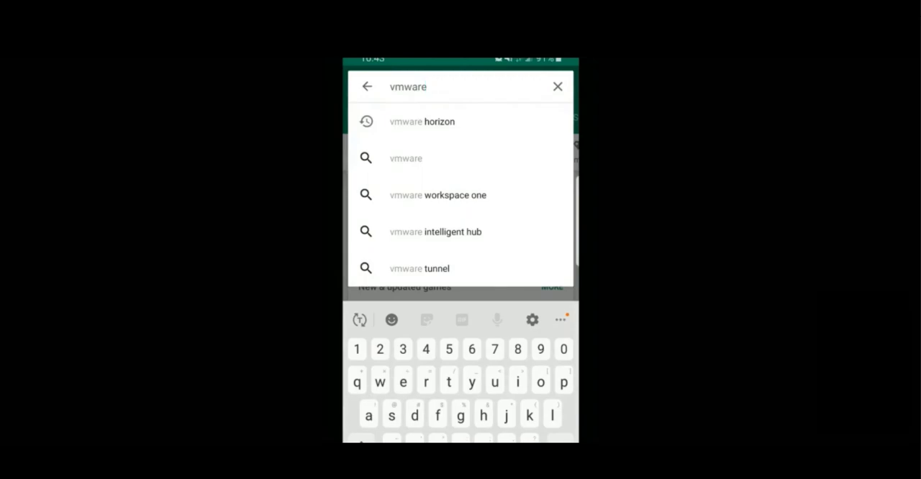
Step: Search Google Play for vmware horizon and install VMware Horizon Client
click(422, 121)
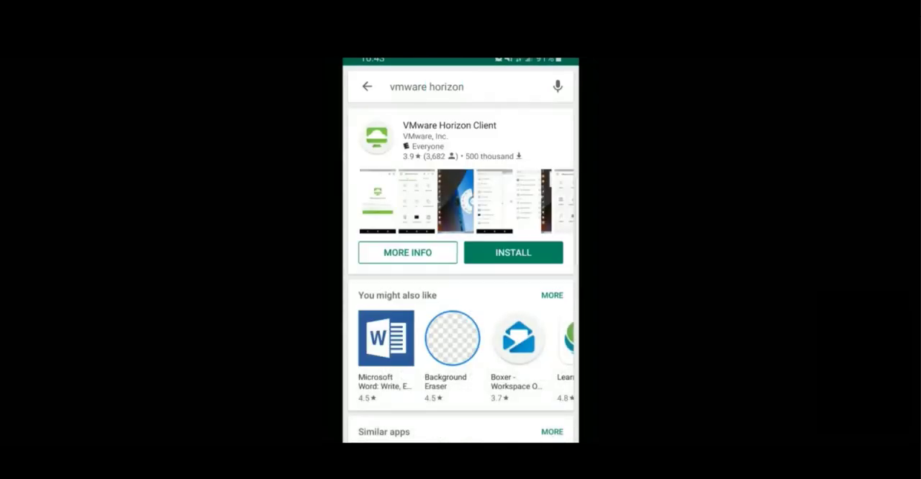
click(512, 253)
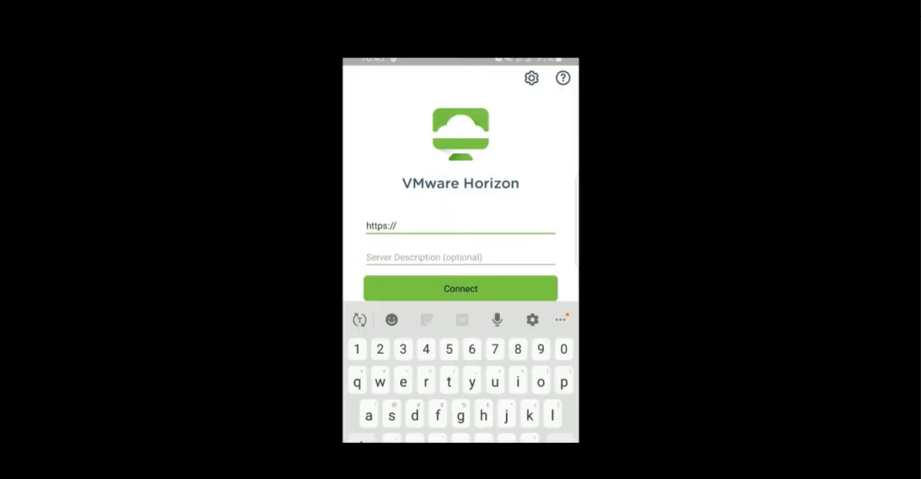
Step: Type the server address vwclient.towson into the phone app's server field
text(veclient)
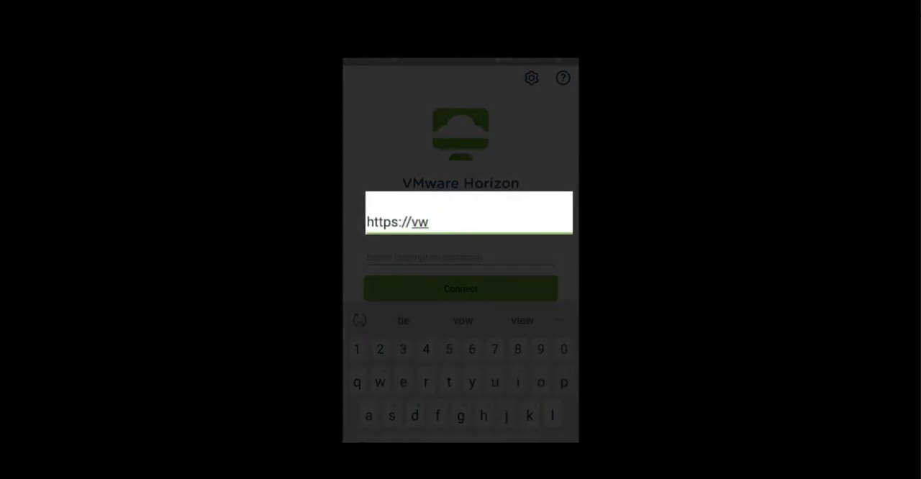
text(client.)
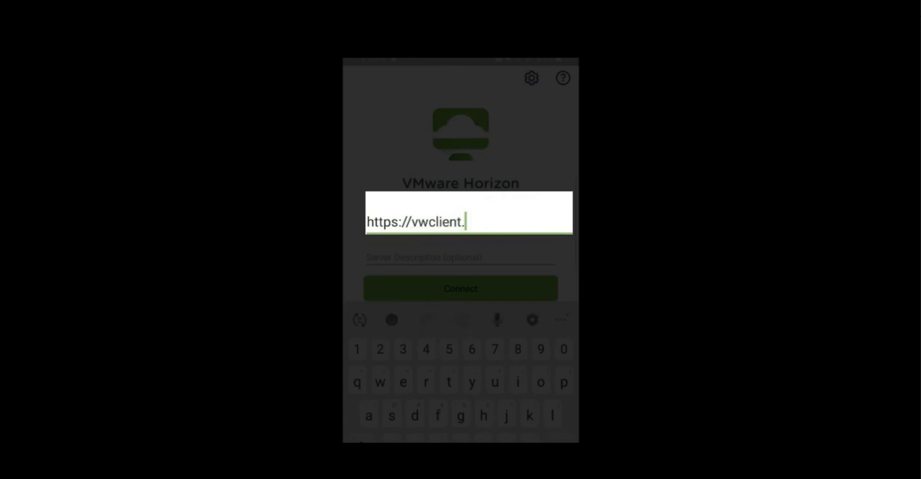
text(towson)
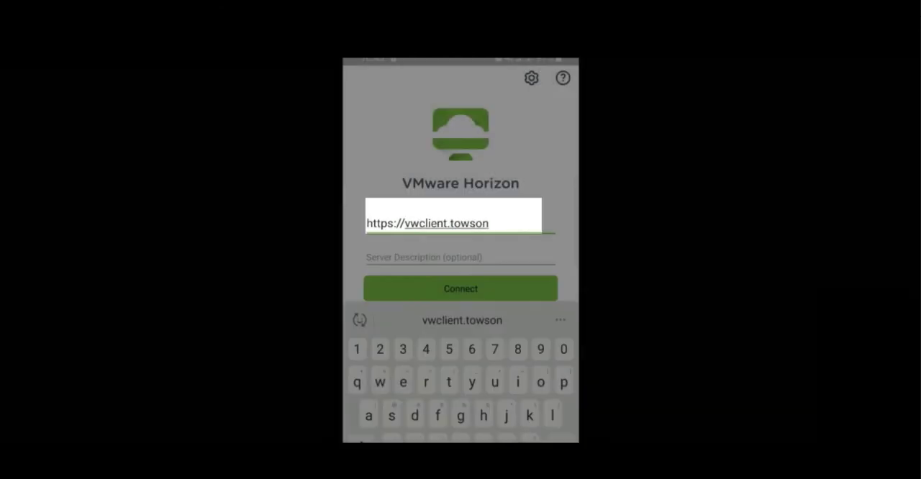